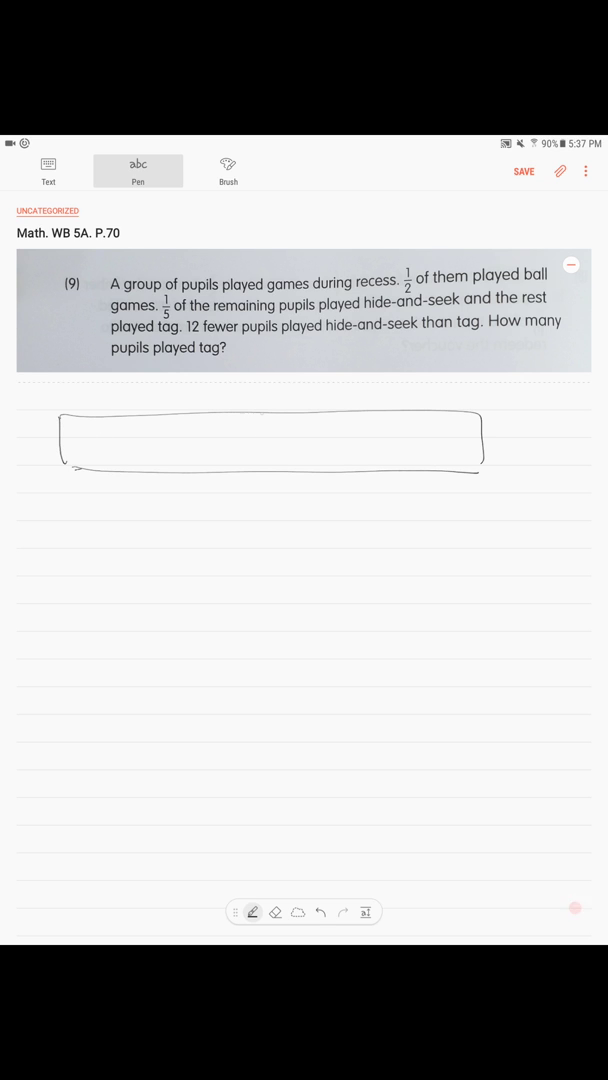
Step: Divide the bar in half, labelling the shaded half 'ball games' and the other 'remainder'
{"action": "left_click_drag", "start_coordinate": [262, 430], "coordinate": [150, 505]}
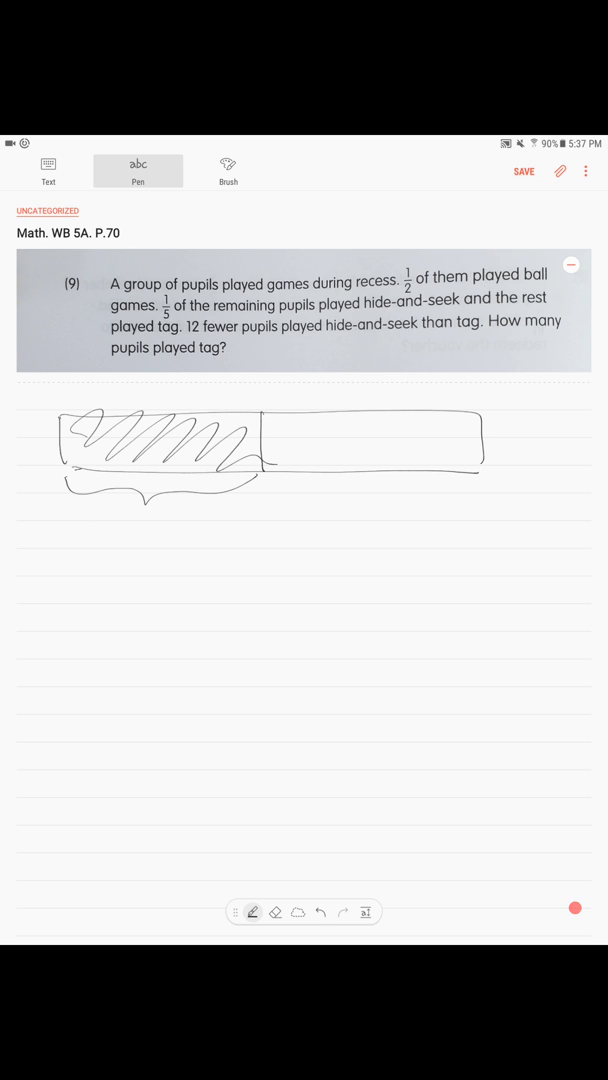
{"action": "left_click_drag", "start_coordinate": [60, 520], "coordinate": [185, 520]}
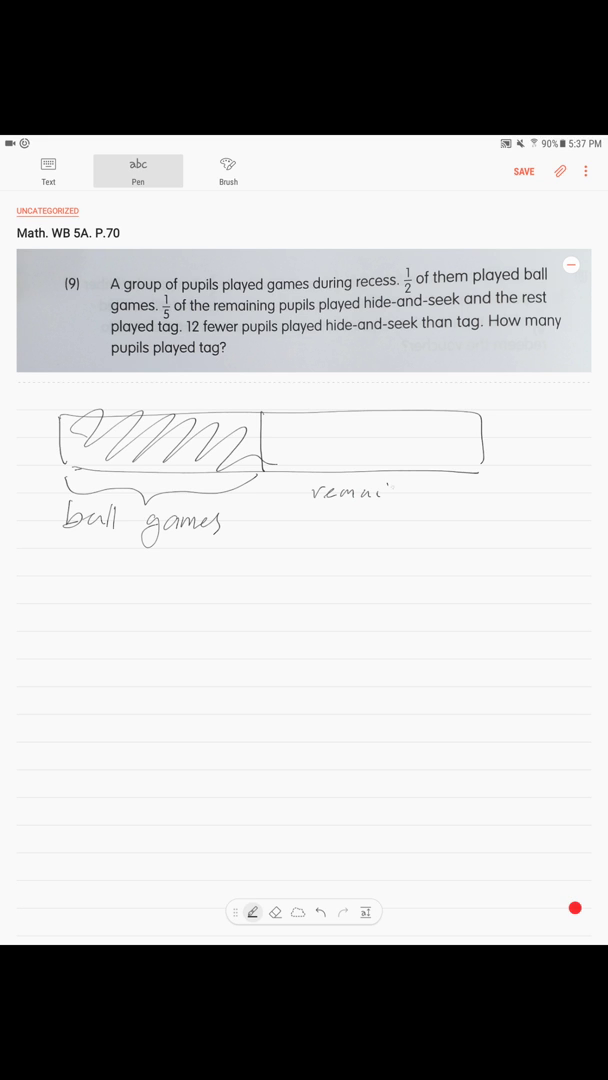
{"action": "left_click_drag", "start_coordinate": [390, 490], "coordinate": [455, 495]}
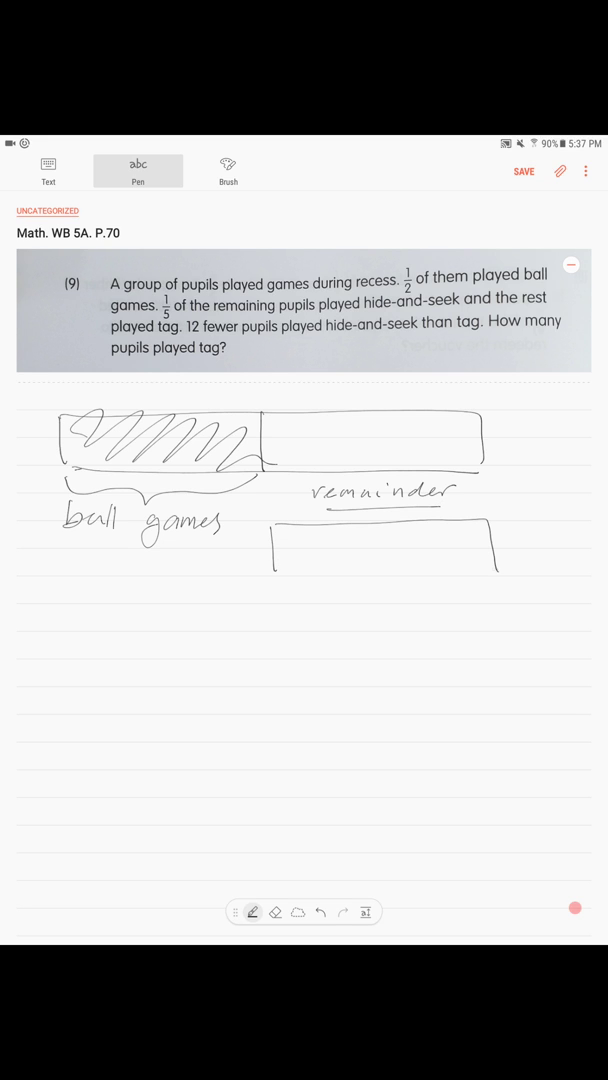
Step: Draw the remainder bar and divide it into five units
{"action": "left_click_drag", "start_coordinate": [275, 575], "coordinate": [495, 575]}
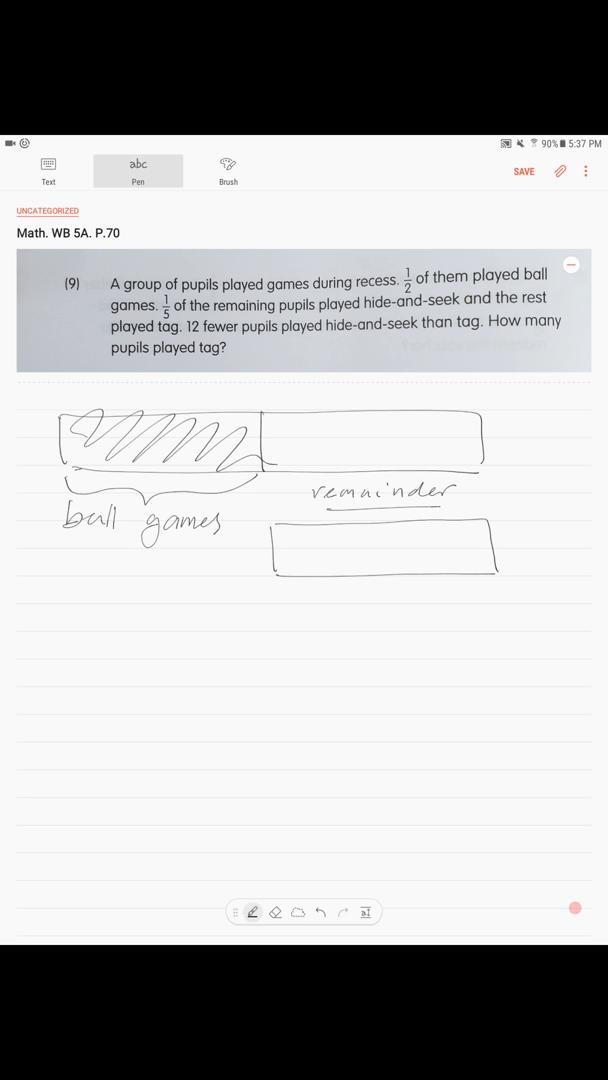
{"action": "left_click_drag", "start_coordinate": [308, 529], "coordinate": [306, 575]}
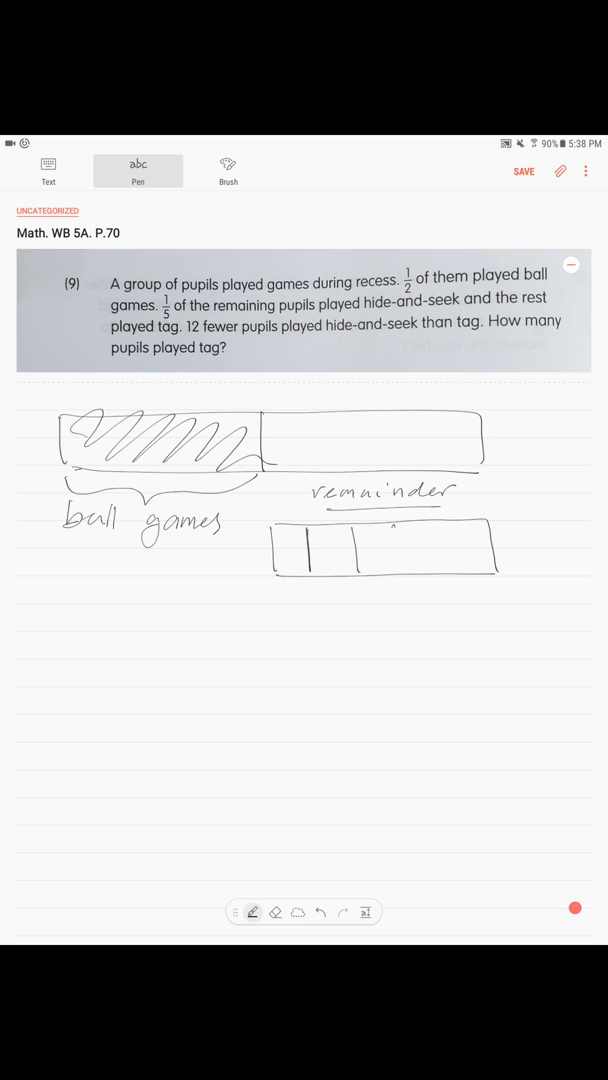
{"action": "left_click_drag", "start_coordinate": [400, 530], "coordinate": [445, 565]}
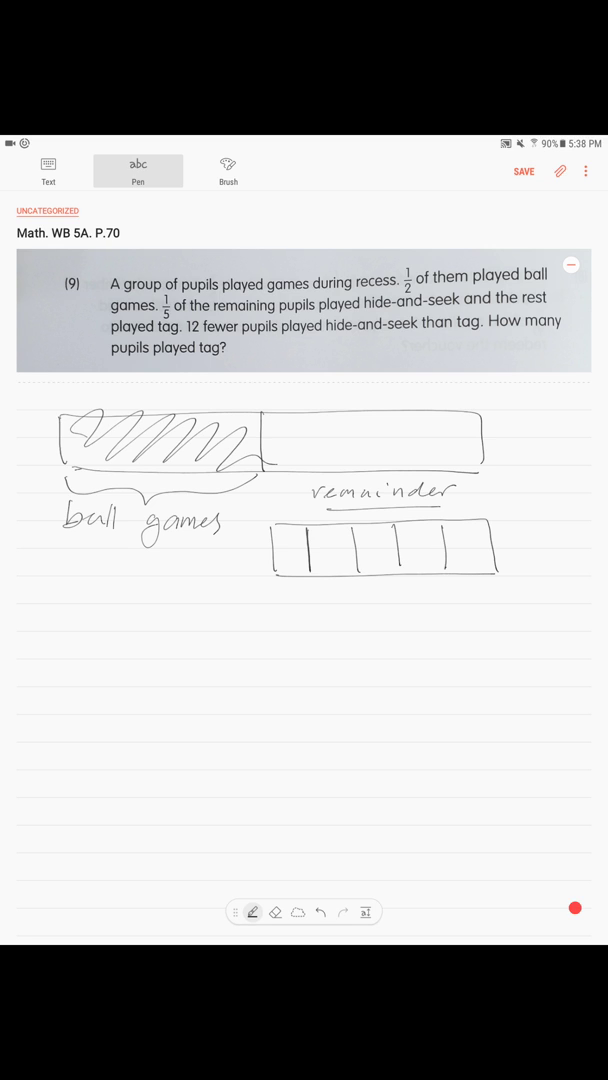
Step: Shade the first unit as 'hide and seek' and brace the other four units
{"action": "left_click_drag", "start_coordinate": [285, 535], "coordinate": [300, 565]}
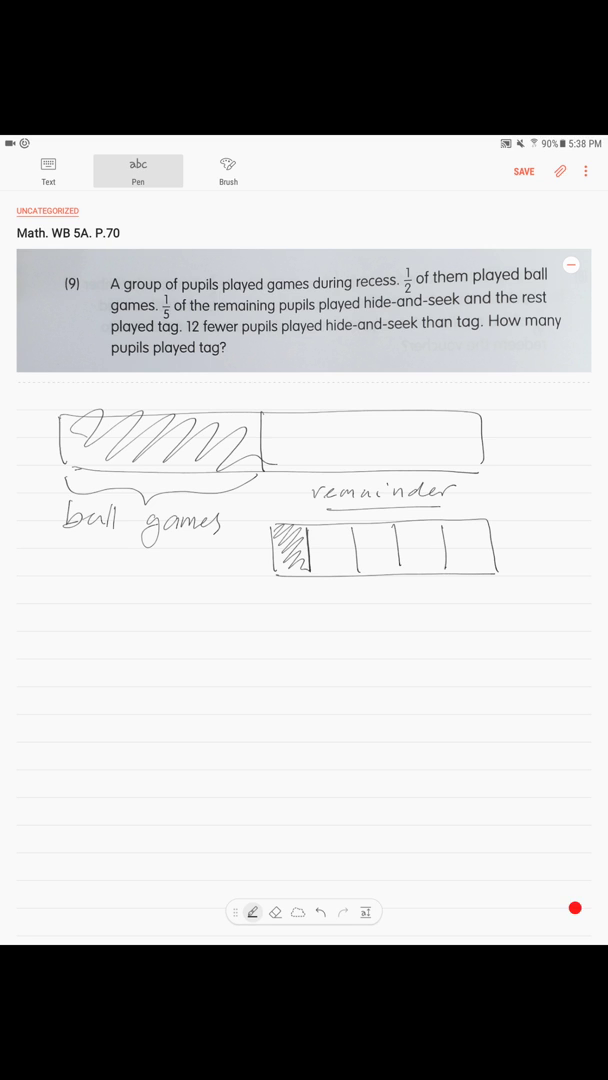
{"action": "left_click_drag", "start_coordinate": [278, 578], "coordinate": [290, 592]}
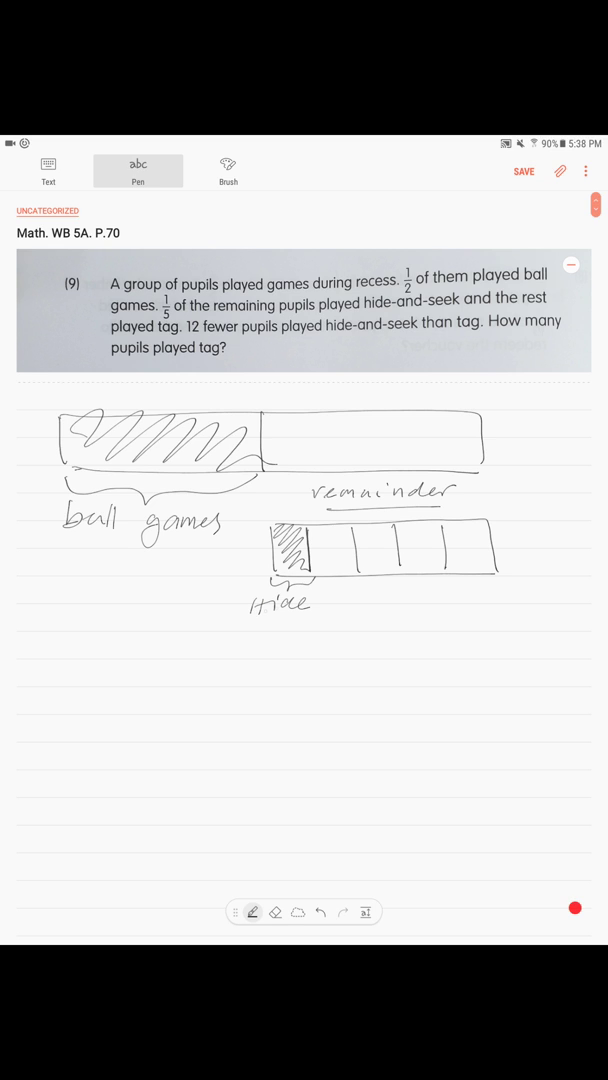
{"action": "type", "text": "and see"}
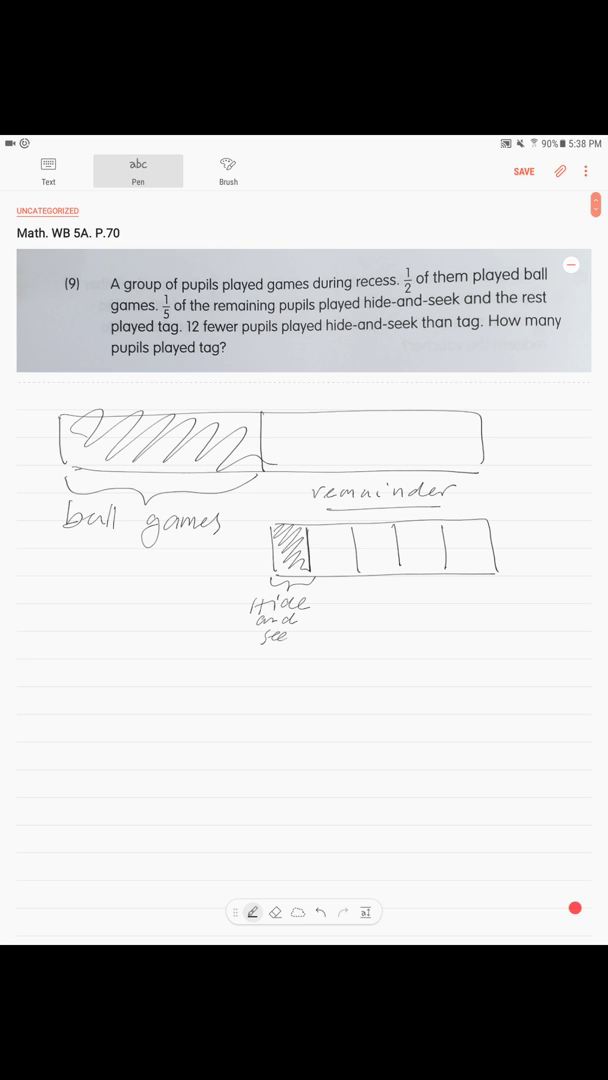
{"action": "left_click_drag", "start_coordinate": [320, 585], "coordinate": [490, 585]}
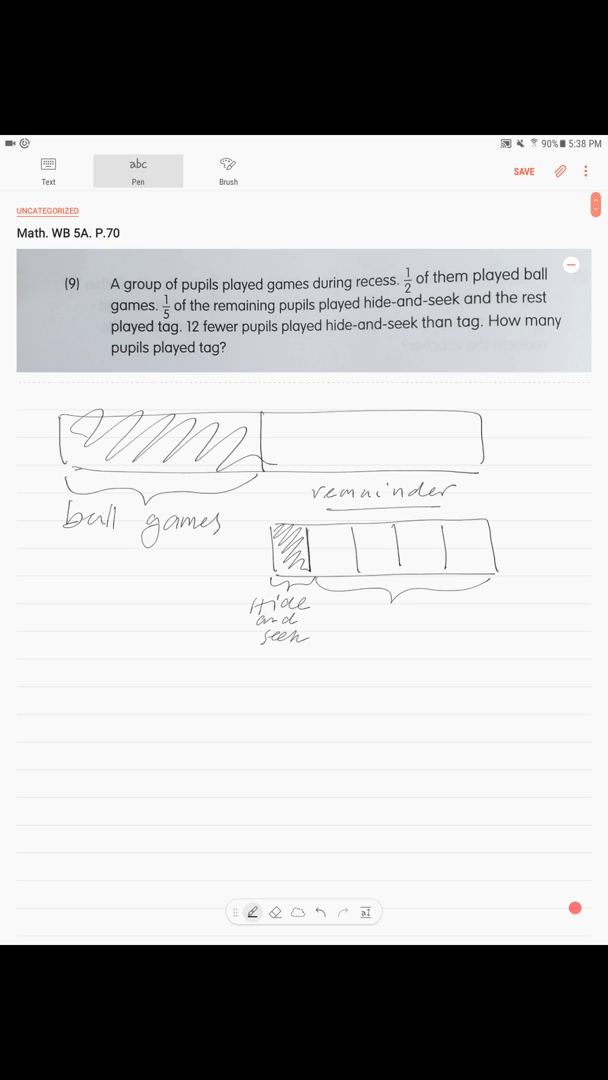
Step: Write 'tag' under the four braced units and outline the second unit
{"action": "left_click_drag", "start_coordinate": [382, 628], "coordinate": [388, 608]}
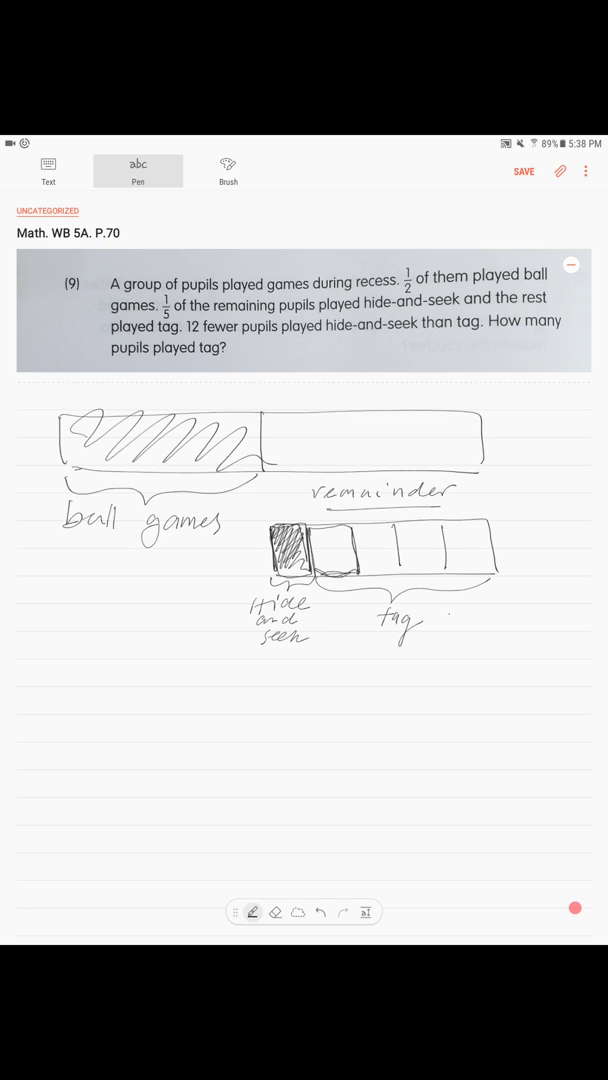
{"action": "left_click_drag", "start_coordinate": [315, 535], "coordinate": [345, 560]}
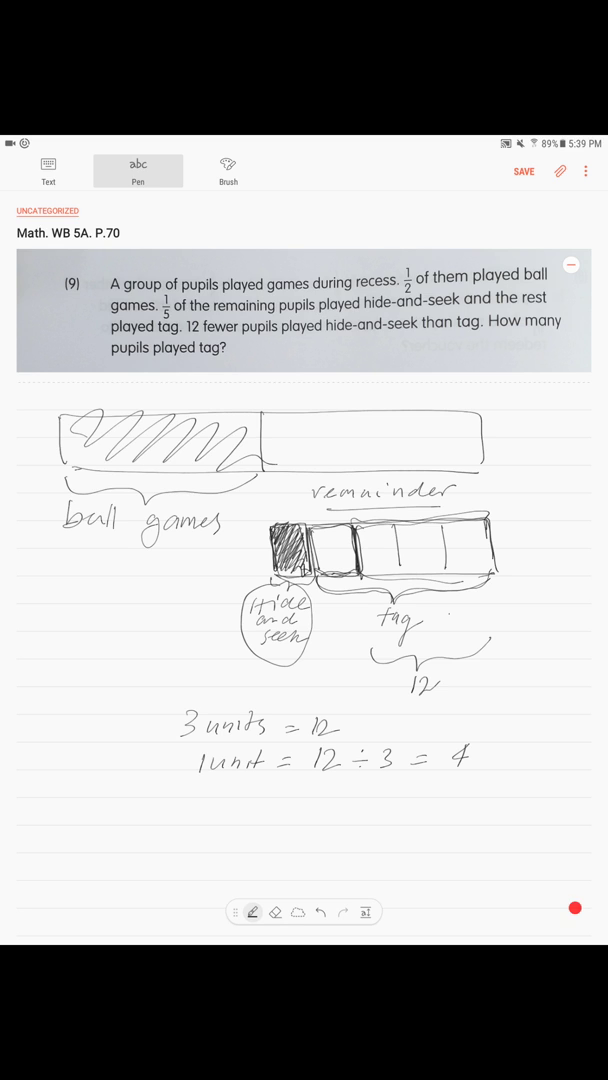
Step: Write 4 in each tag unit, show 4 units = 16, and answer '16 pupils'
{"action": "left_click_drag", "start_coordinate": [322, 560], "coordinate": [345, 545]}
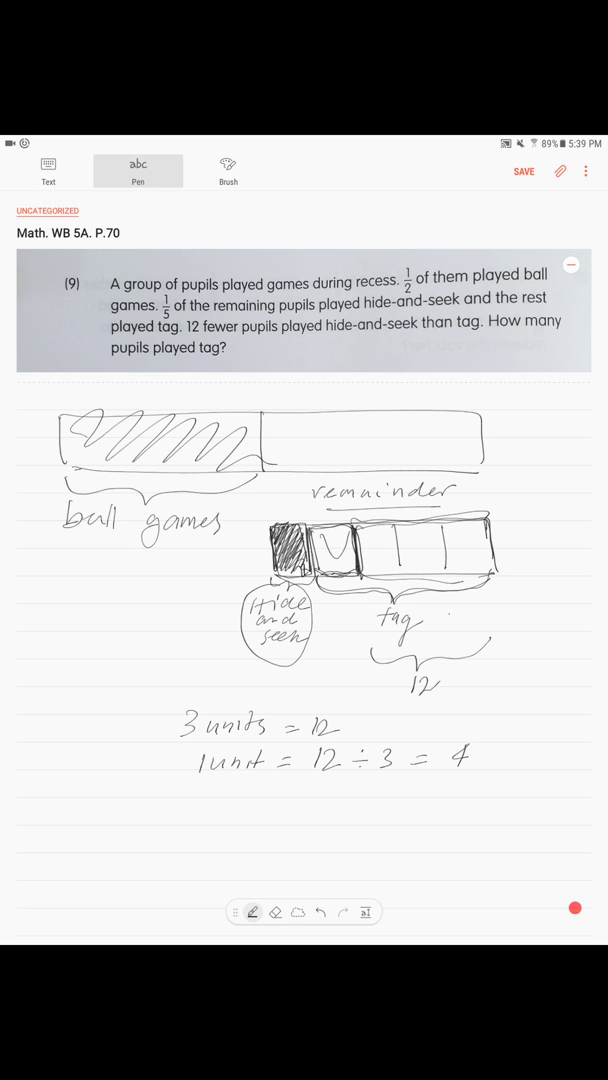
{"action": "left_click_drag", "start_coordinate": [350, 535], "coordinate": [510, 535]}
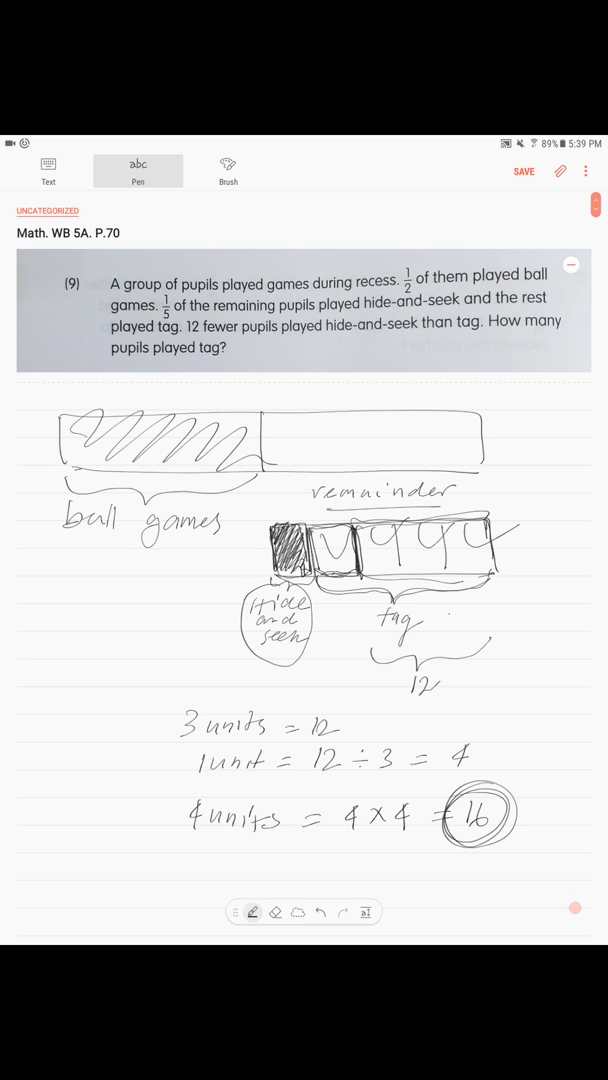
{"action": "left_click_drag", "start_coordinate": [312, 855], "coordinate": [313, 880]}
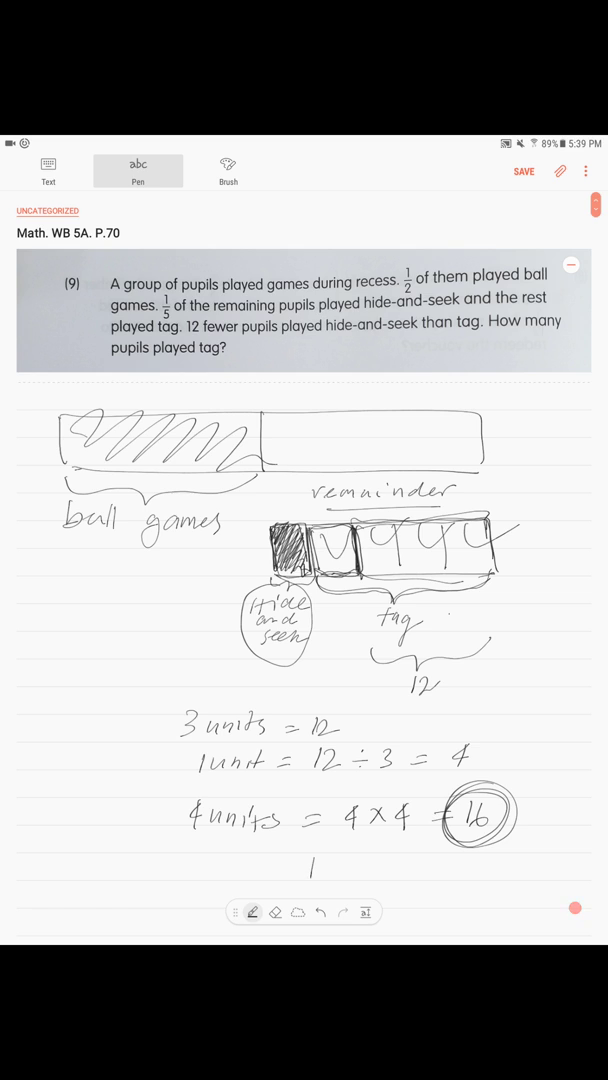
{"action": "type", "text": "16 pupils"}
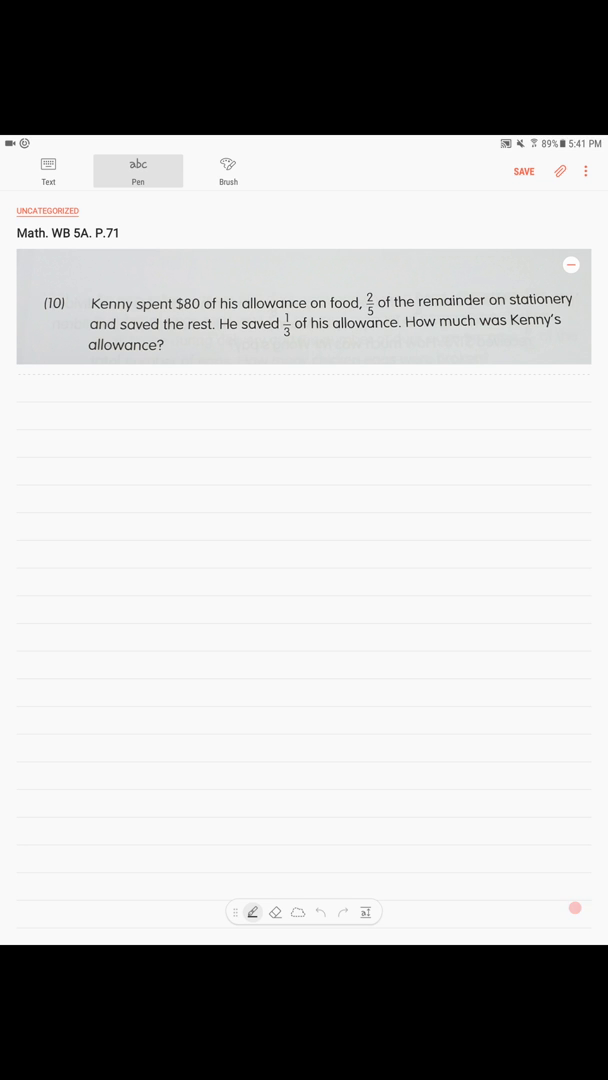
Step: Draw the allowance bar, label its first part 'Food' $80, and brace the rest as remainder
{"action": "left_click_drag", "start_coordinate": [66, 421], "coordinate": [66, 459]}
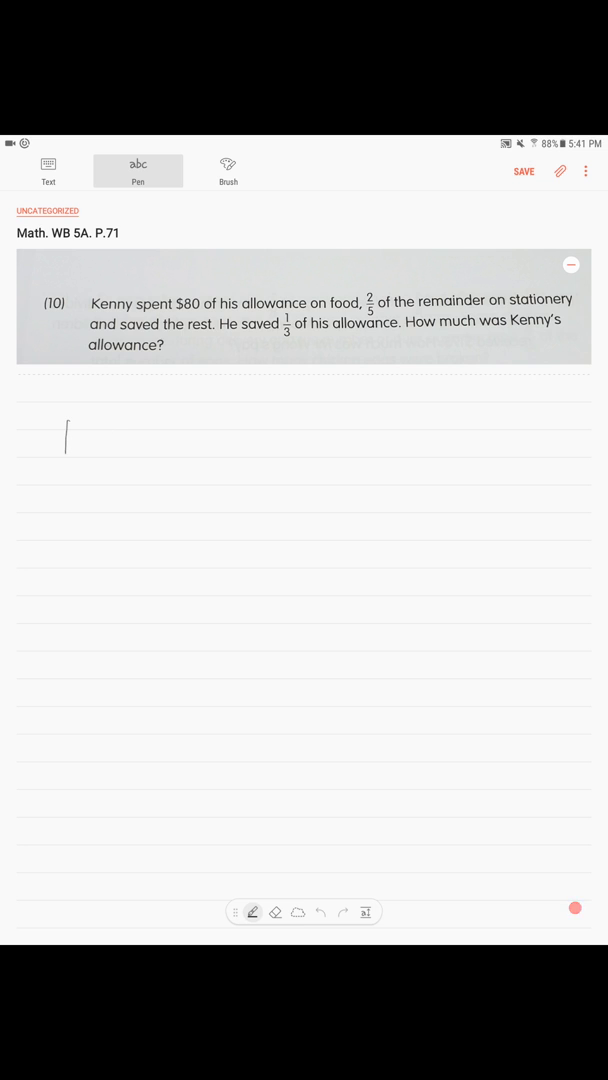
{"action": "left_click_drag", "start_coordinate": [65, 440], "coordinate": [525, 455]}
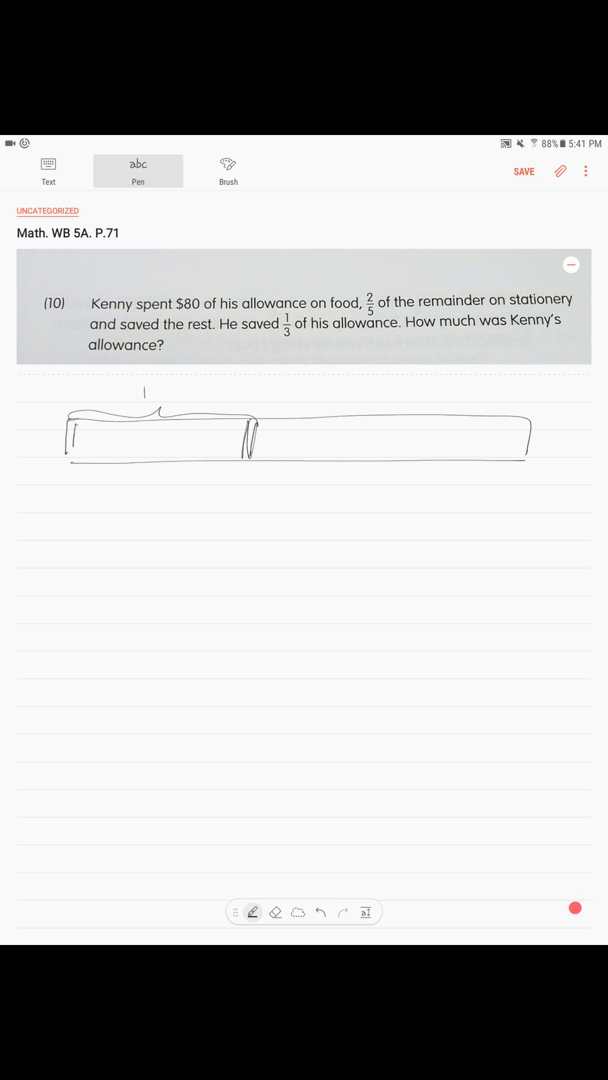
{"action": "left_click_drag", "start_coordinate": [145, 392], "coordinate": [220, 390]}
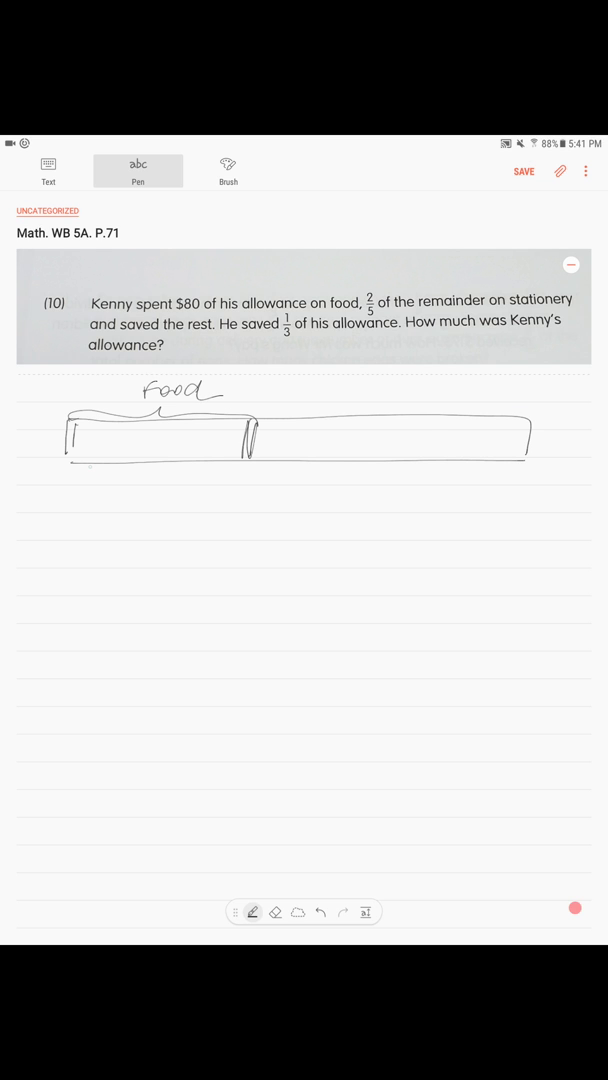
{"action": "left_click_drag", "start_coordinate": [72, 470], "coordinate": [155, 490]}
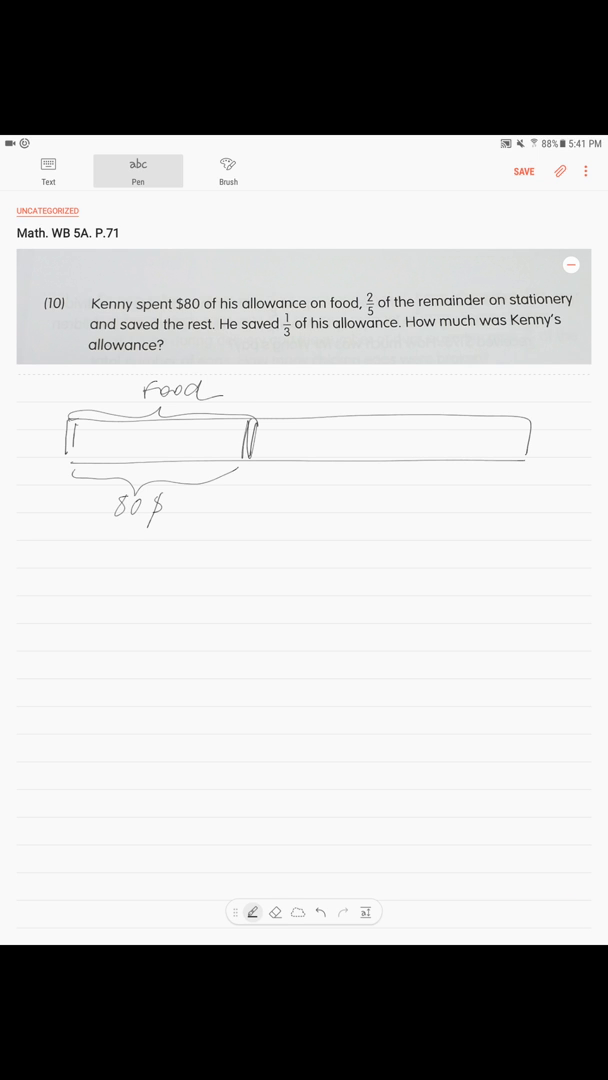
{"action": "left_click_drag", "start_coordinate": [255, 467], "coordinate": [525, 467]}
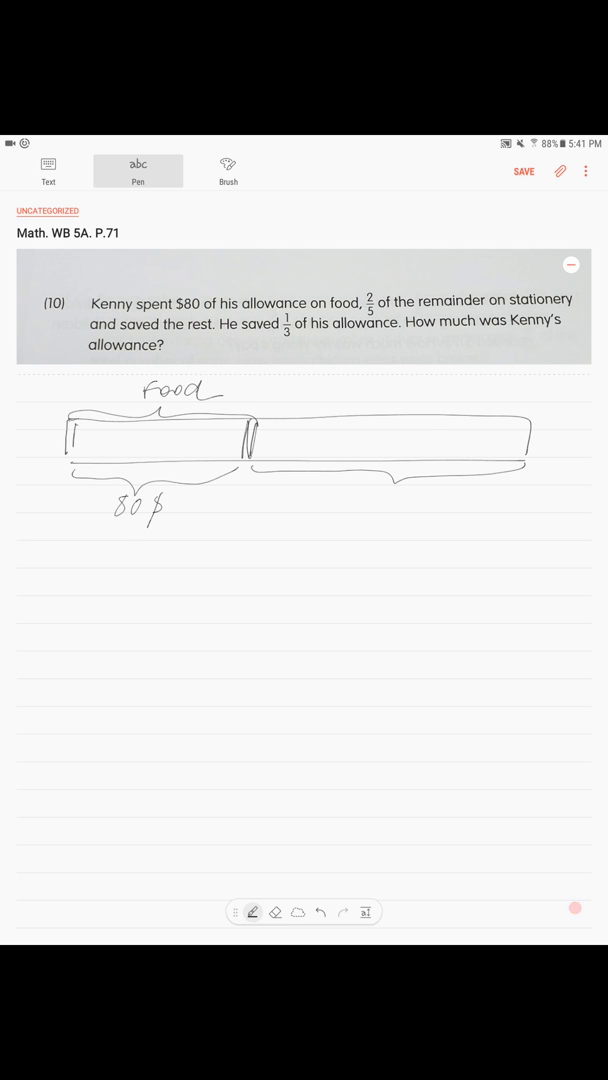
{"action": "left_click_drag", "start_coordinate": [340, 400], "coordinate": [400, 398]}
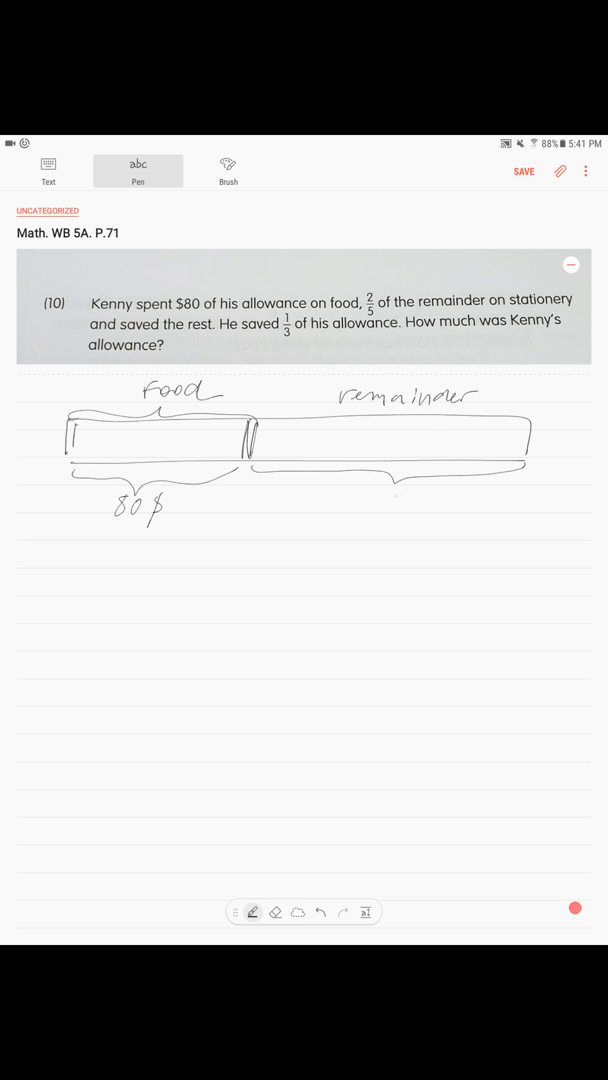
Step: Draw a five-part bar under the remainder, labelling the stationery and saved sections
{"action": "left_click_drag", "start_coordinate": [253, 508], "coordinate": [254, 528]}
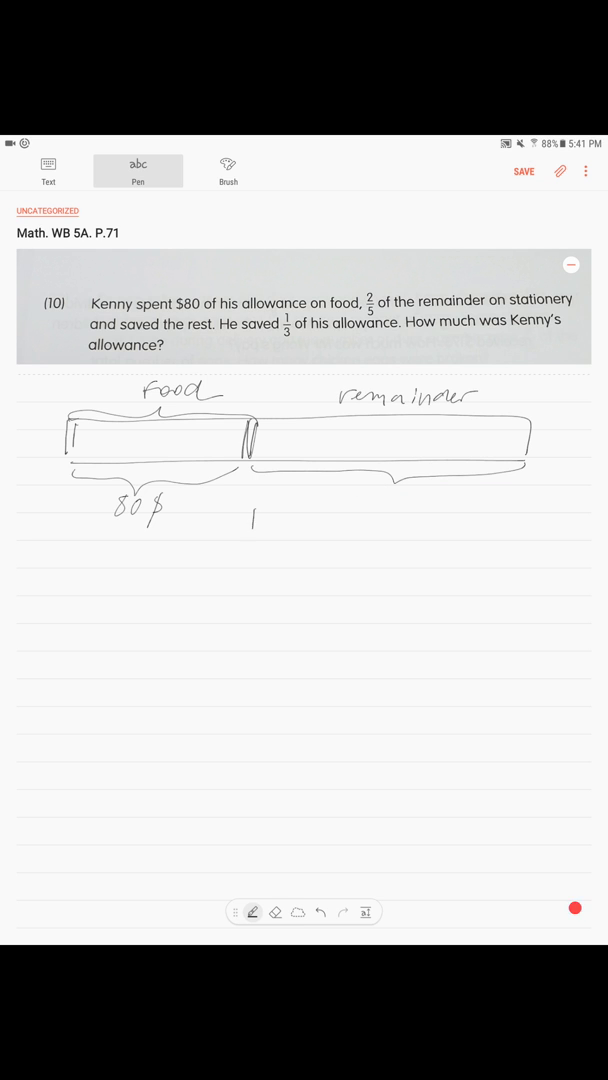
{"action": "left_click_drag", "start_coordinate": [255, 520], "coordinate": [530, 540]}
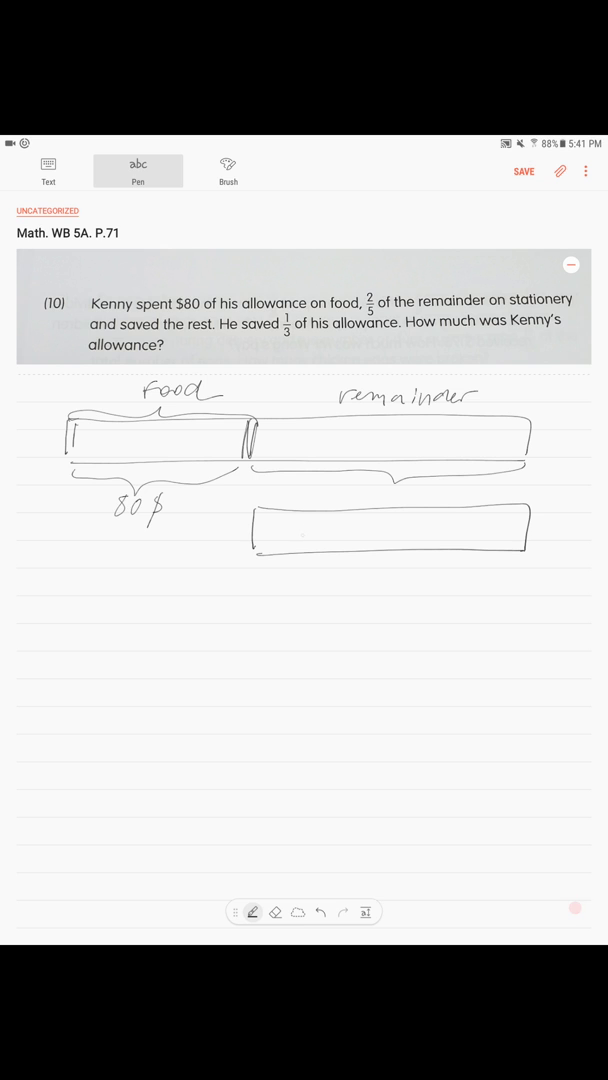
{"action": "left_click_drag", "start_coordinate": [300, 510], "coordinate": [410, 545]}
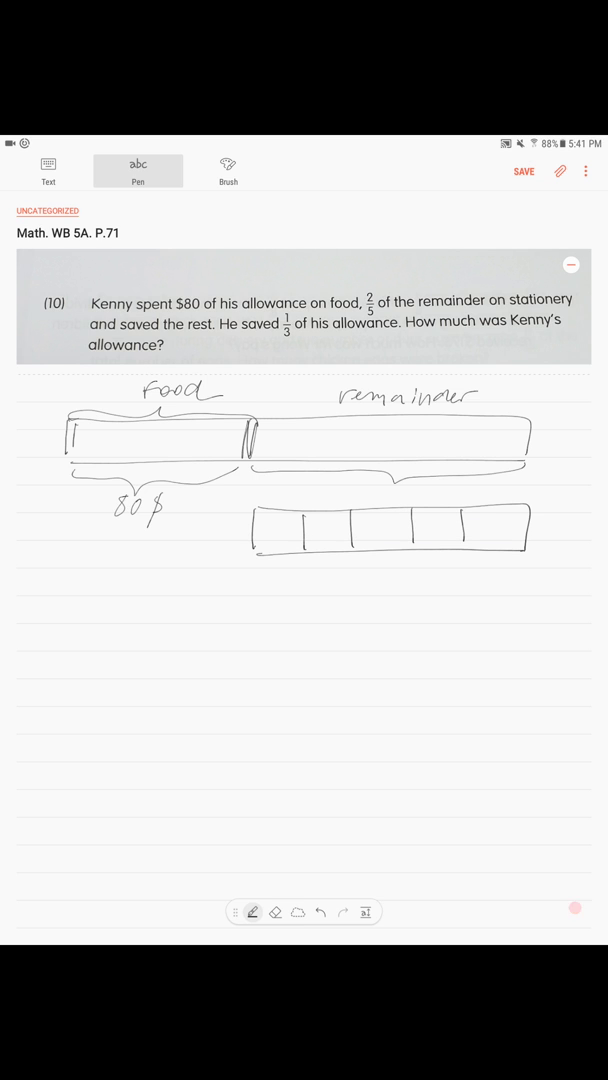
{"action": "left_click_drag", "start_coordinate": [255, 565], "coordinate": [355, 560]}
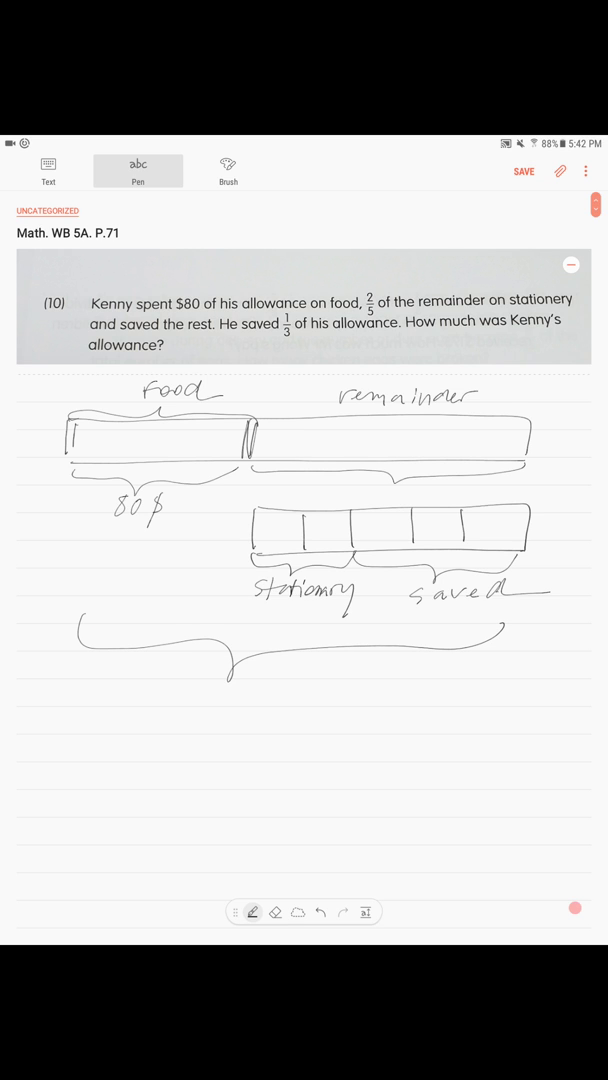
Step: Add '?' under the big brace, hatch the saved units as 1/3, and split food into four units
{"action": "left_click_drag", "start_coordinate": [222, 690], "coordinate": [228, 715]}
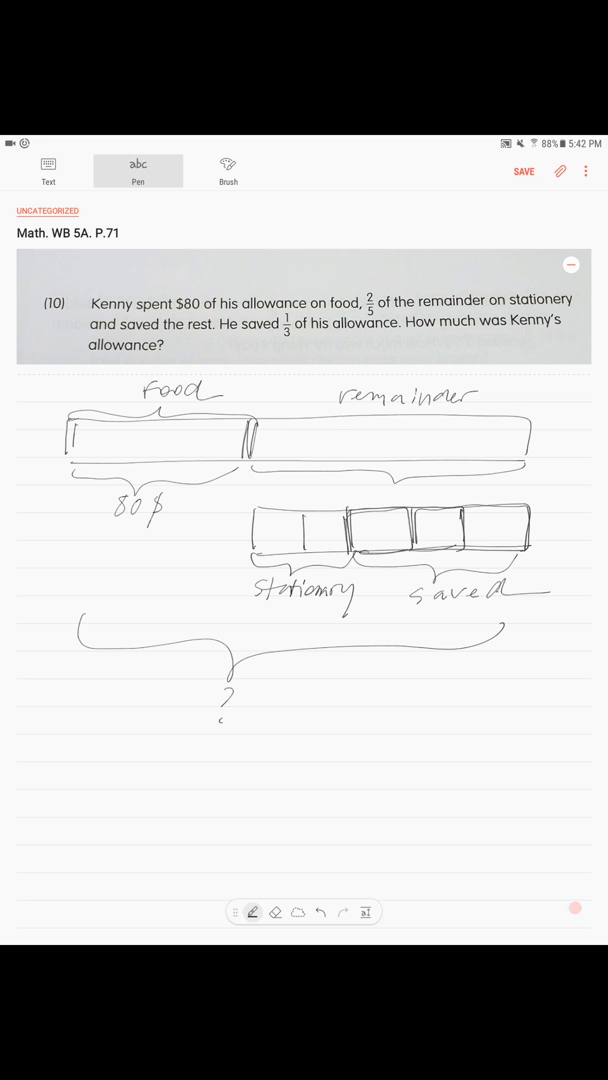
{"action": "left_click_drag", "start_coordinate": [345, 535], "coordinate": [395, 545]}
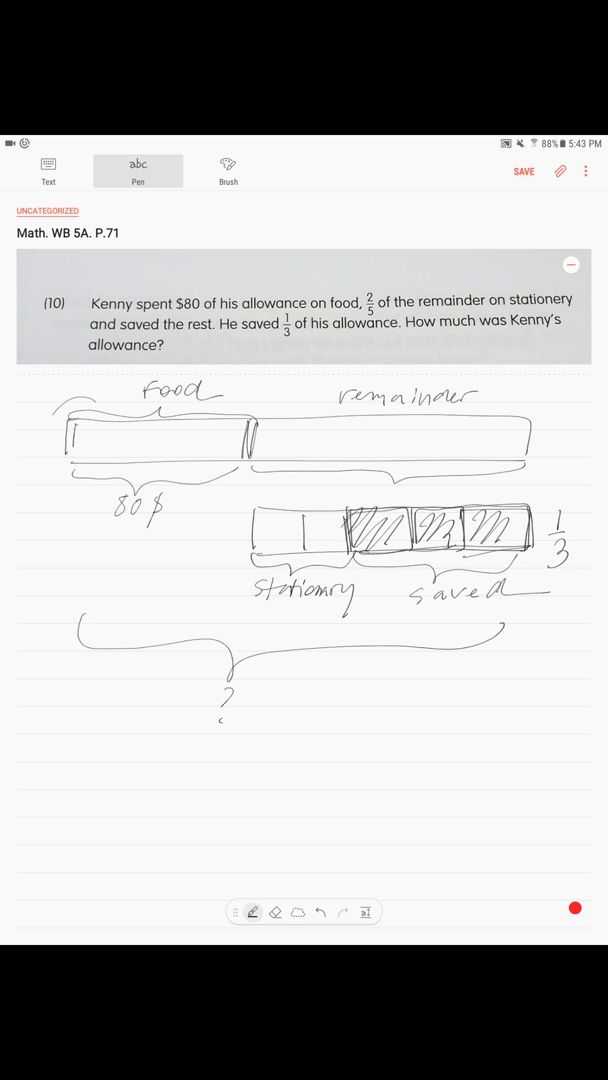
{"action": "left_click_drag", "start_coordinate": [45, 410], "coordinate": [560, 475]}
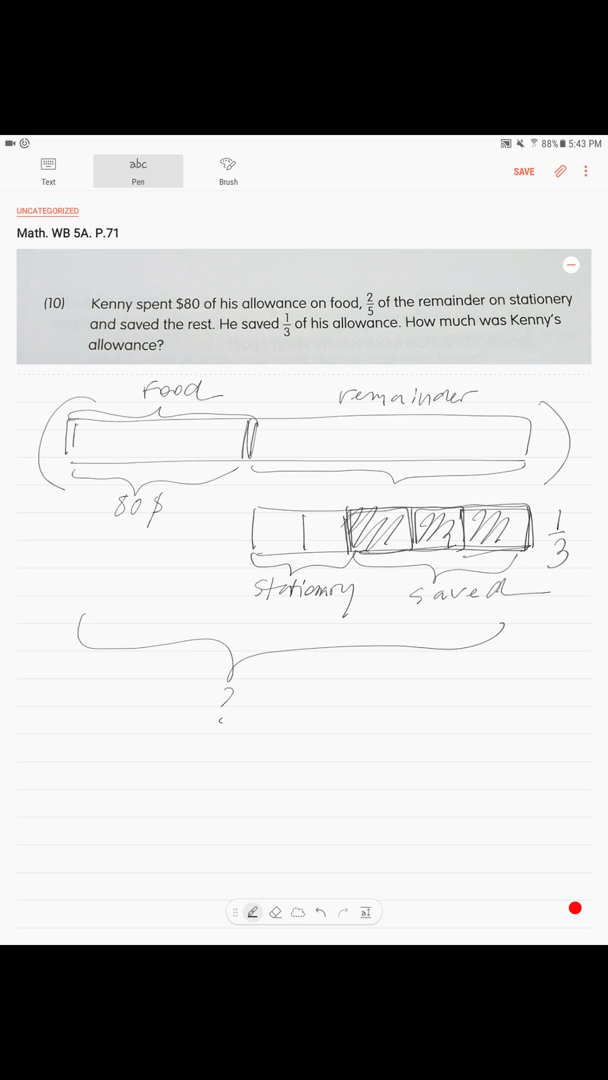
{"action": "left_click_drag", "start_coordinate": [265, 540], "coordinate": [325, 535]}
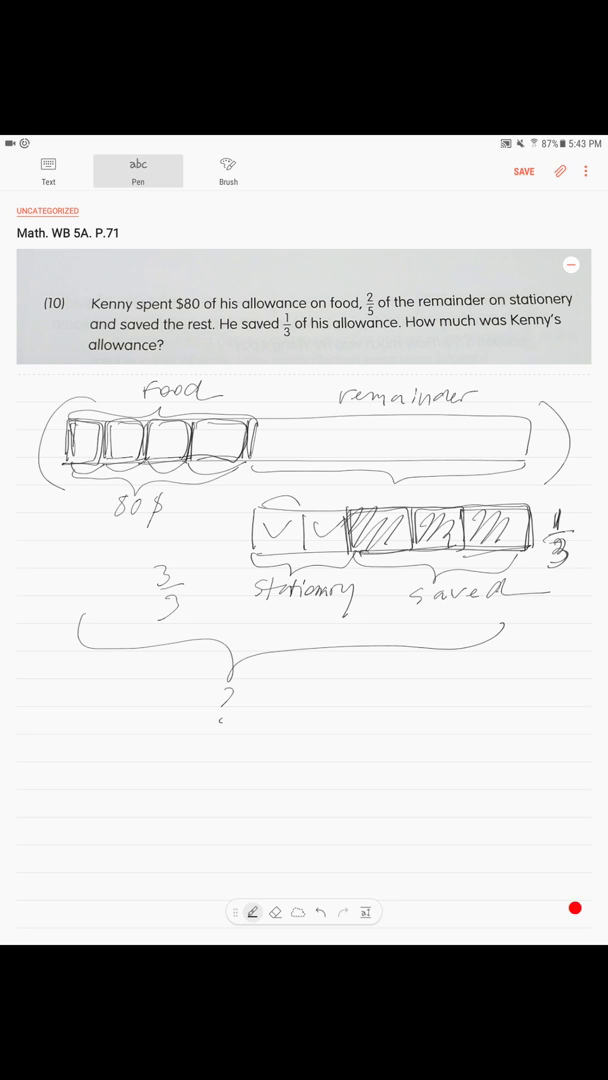
Step: Write 4 units = $80, 1 unit = 20, 9 units = $180, then circle 180
{"action": "left_click_drag", "start_coordinate": [300, 510], "coordinate": [520, 505]}
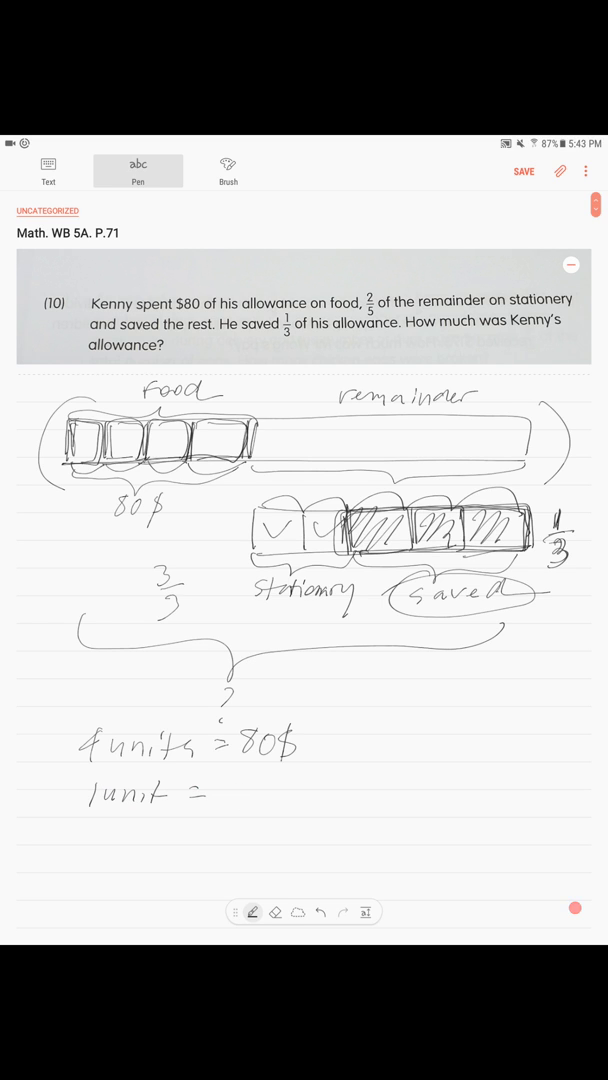
{"action": "type", "text": "80 ÷ 4 ="}
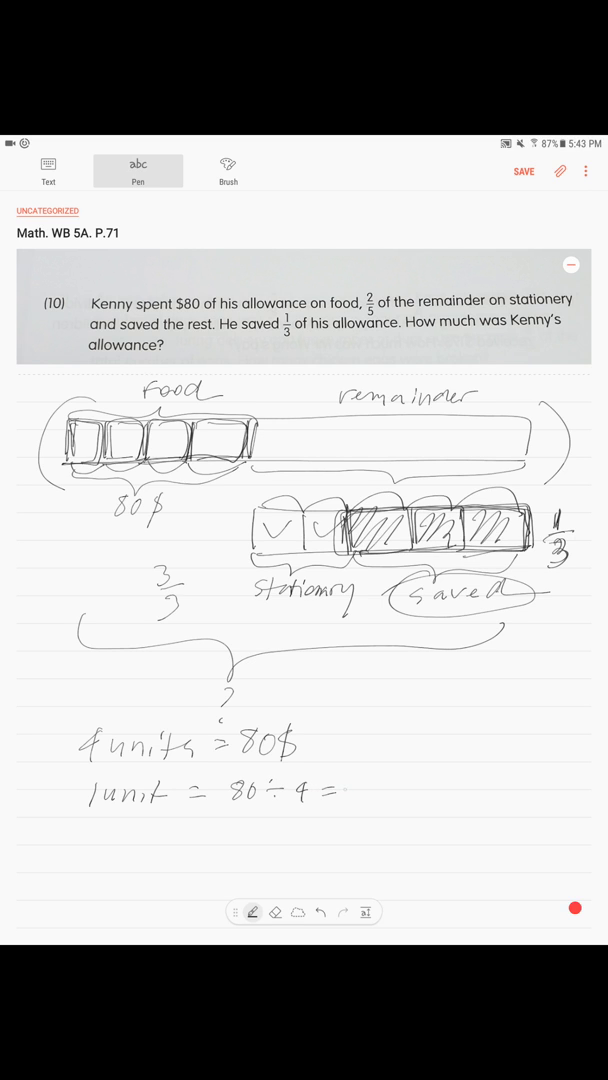
{"action": "type", "text": "20."}
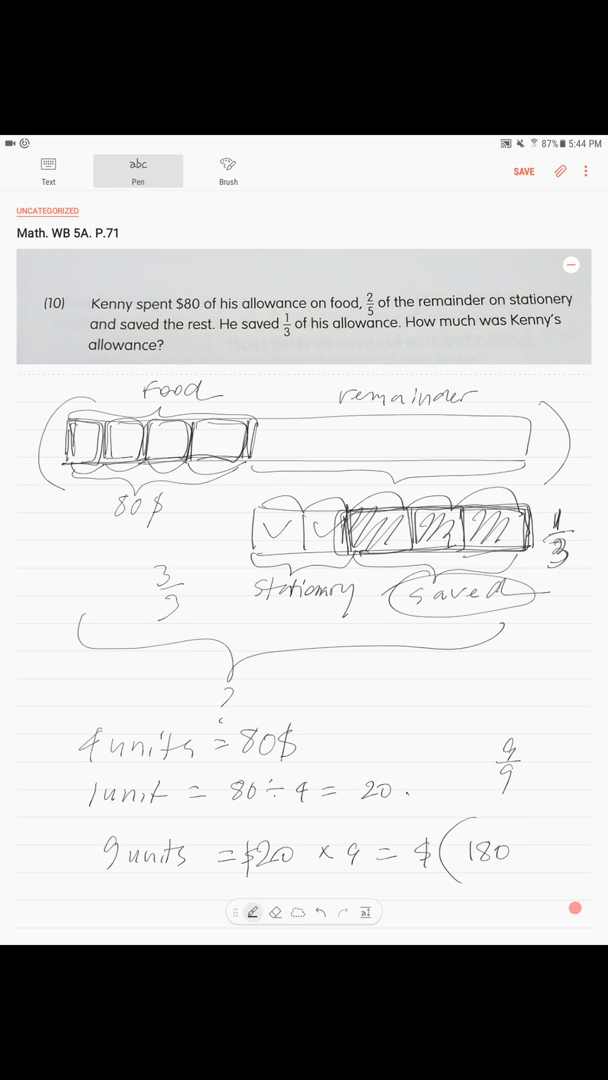
{"action": "left_click_drag", "start_coordinate": [450, 830], "coordinate": [530, 880]}
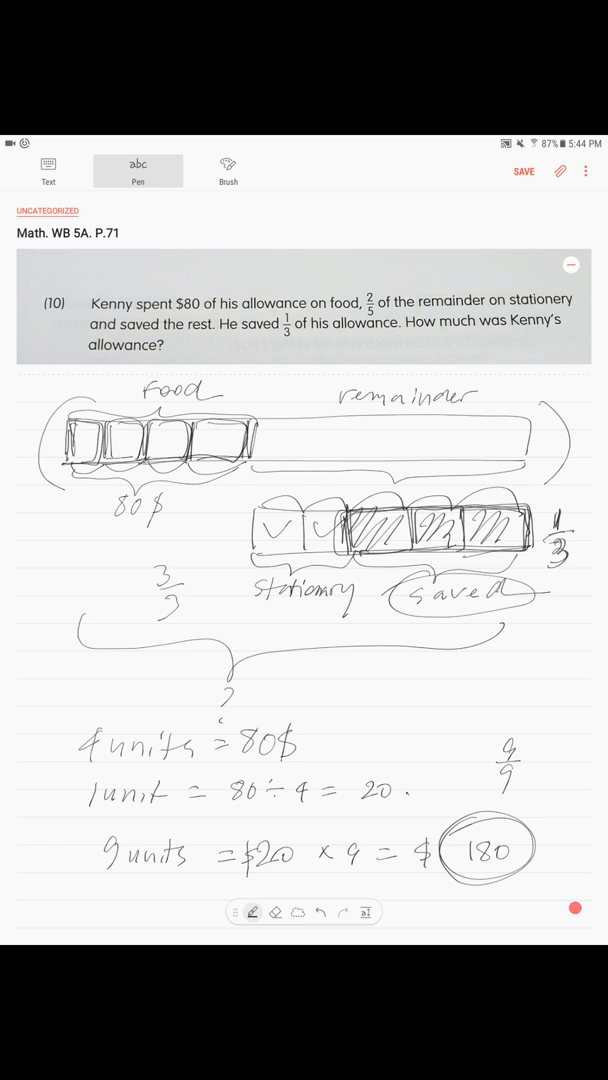